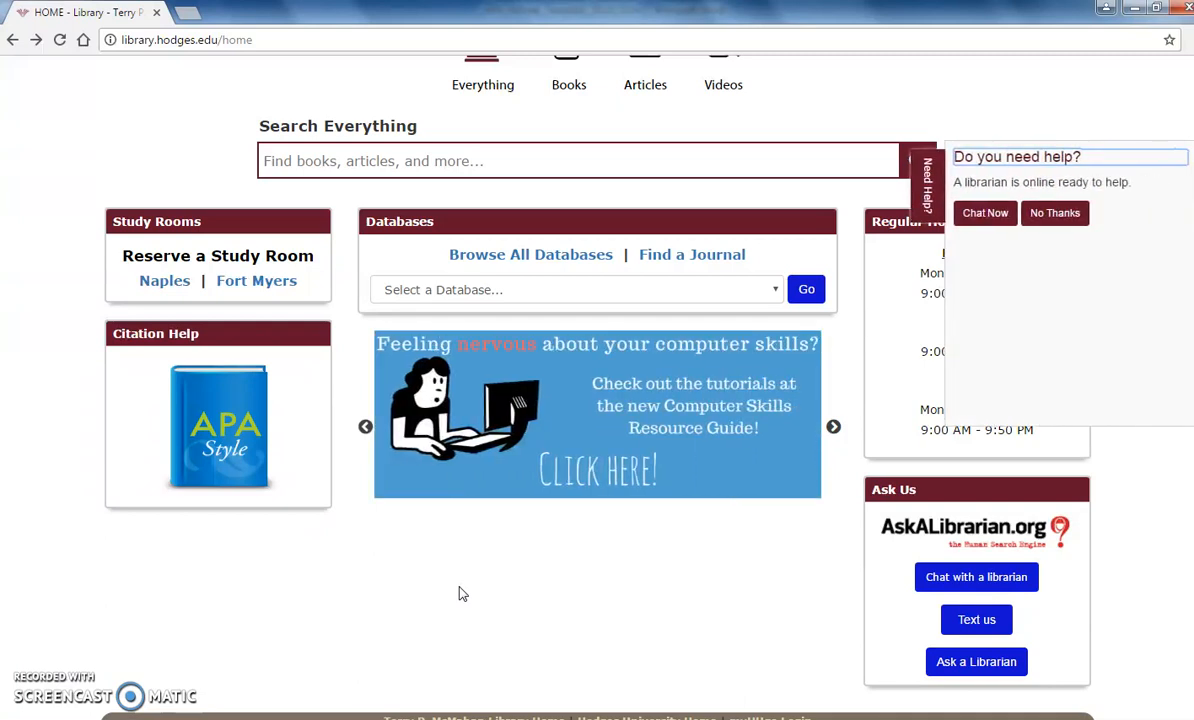
mouse_move(232, 444)
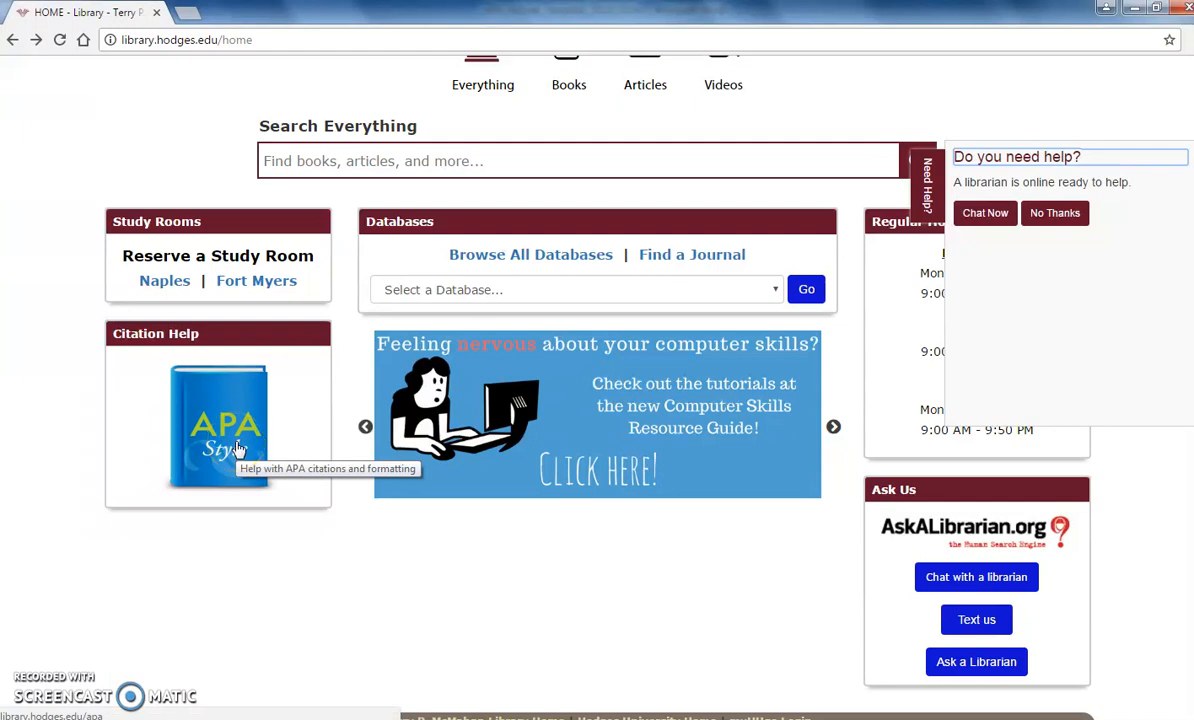
Open the APA citation help guide from the library home page's Citation Help link
left_click(220, 424)
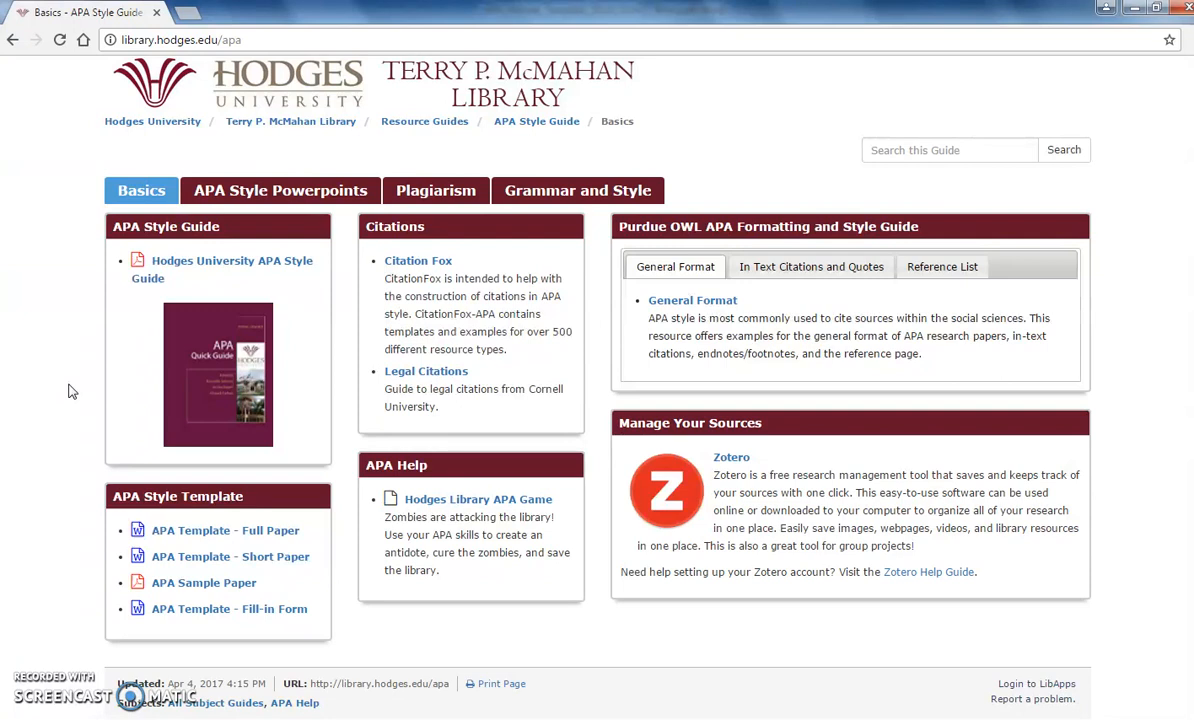
mouse_move(90, 548)
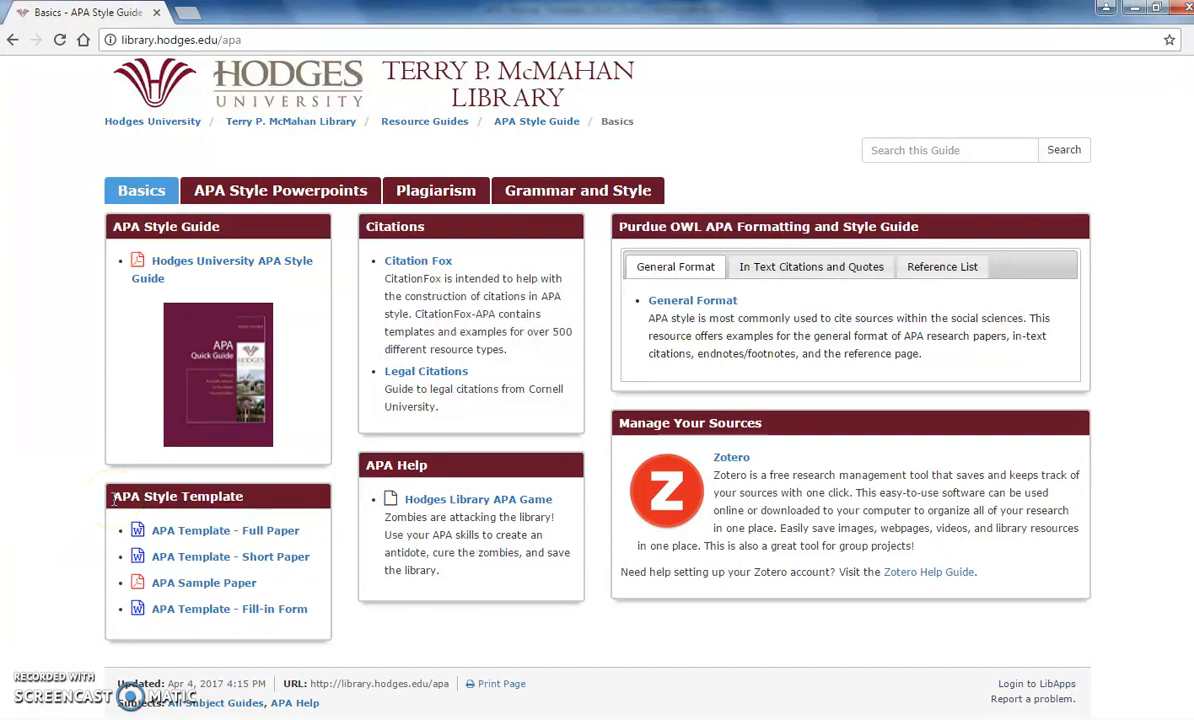
mouse_move(90, 510)
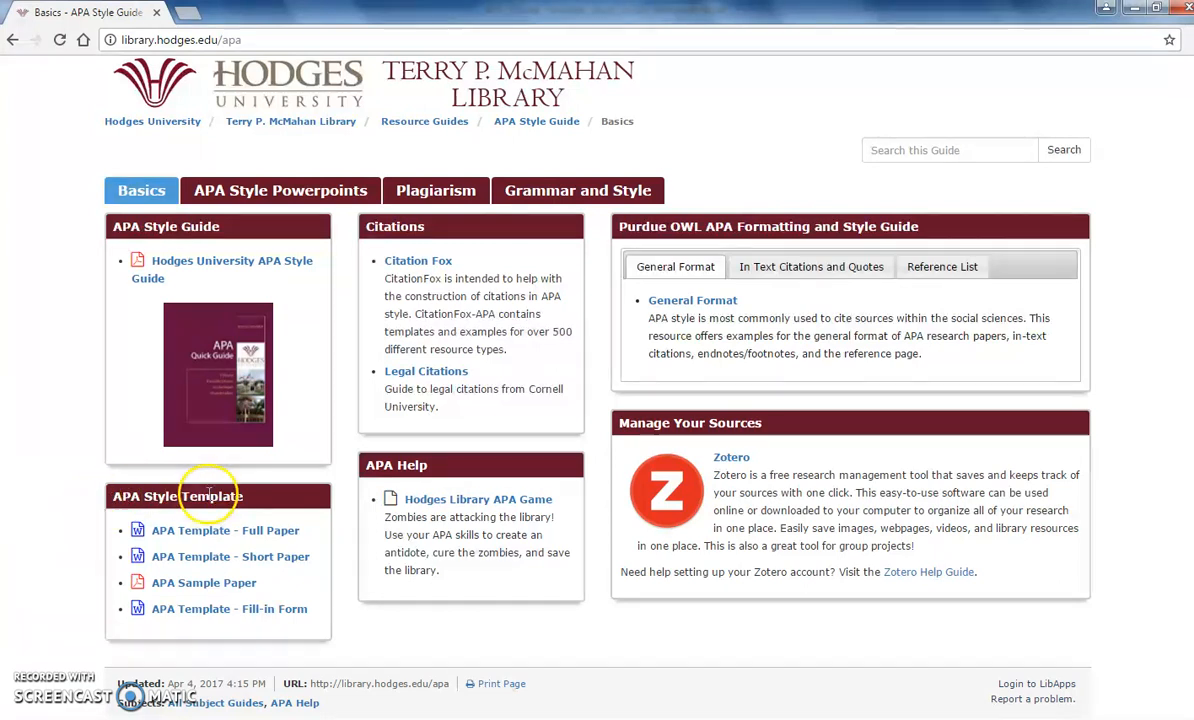
mouse_move(312, 532)
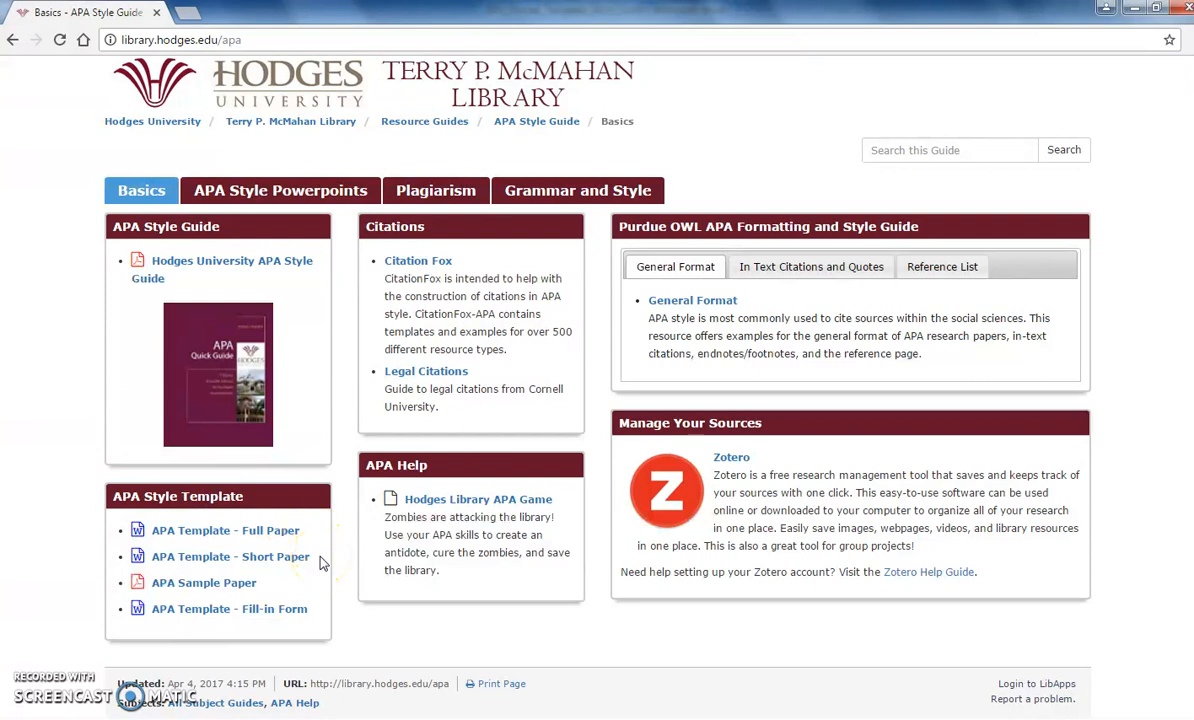
mouse_move(284, 622)
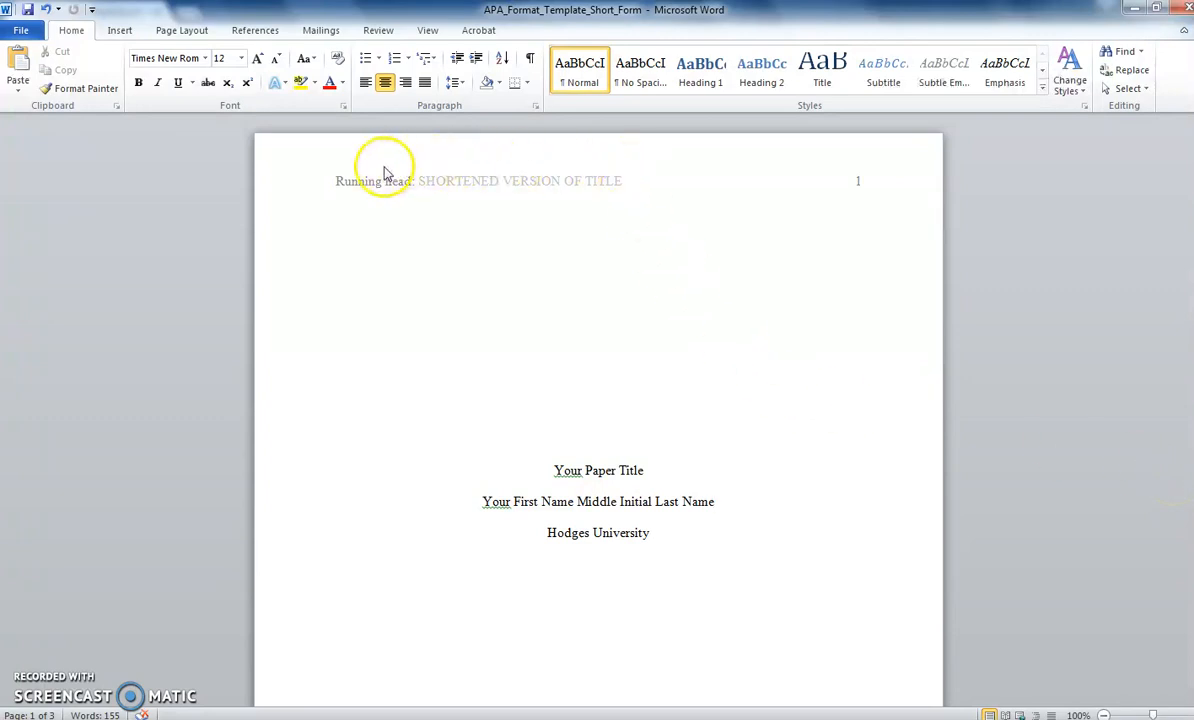
mouse_move(312, 380)
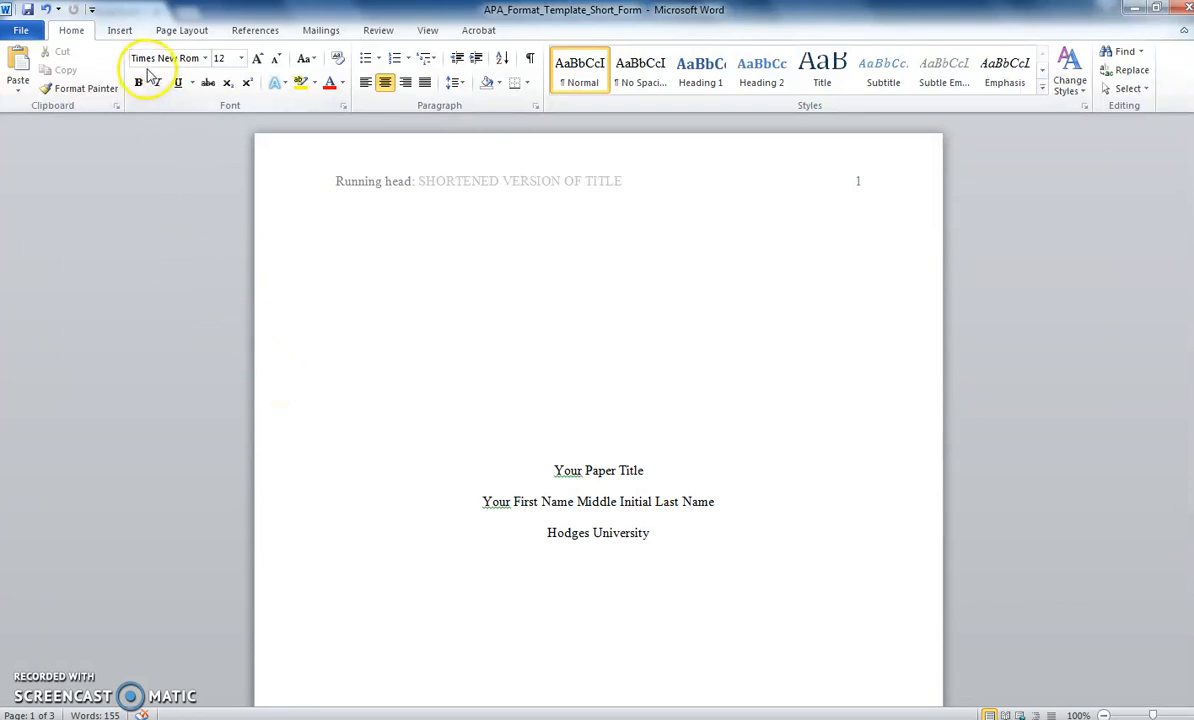
mouse_move(228, 58)
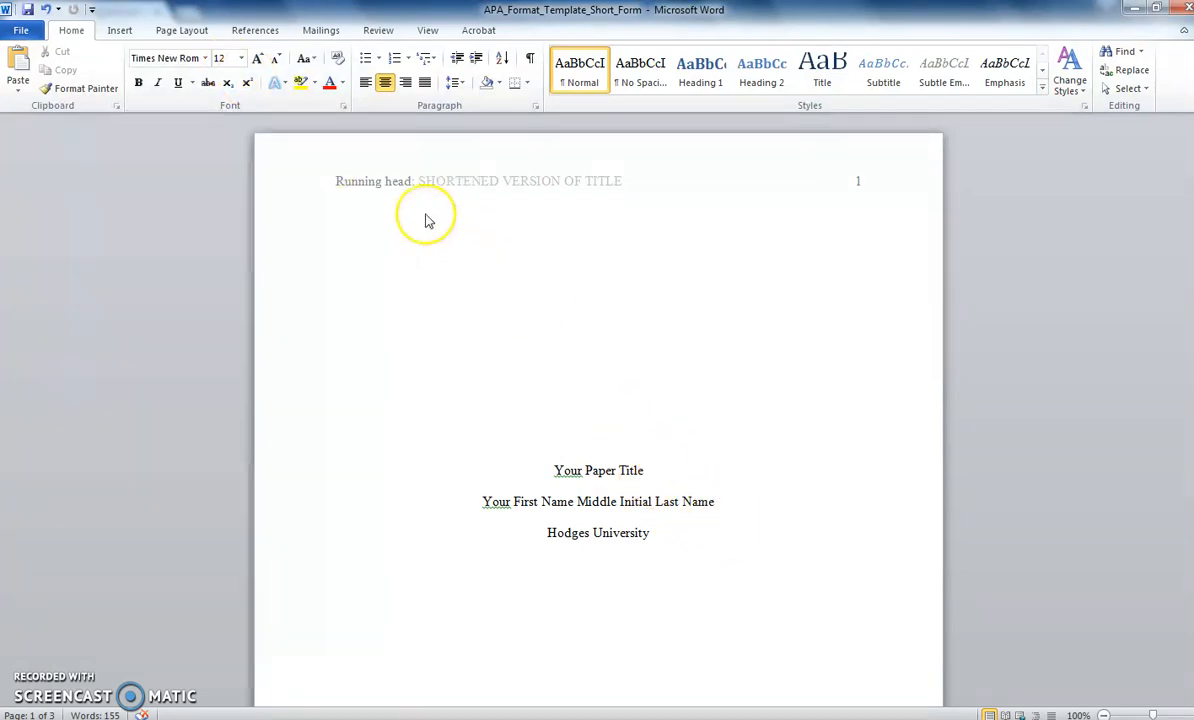
mouse_move(420, 216)
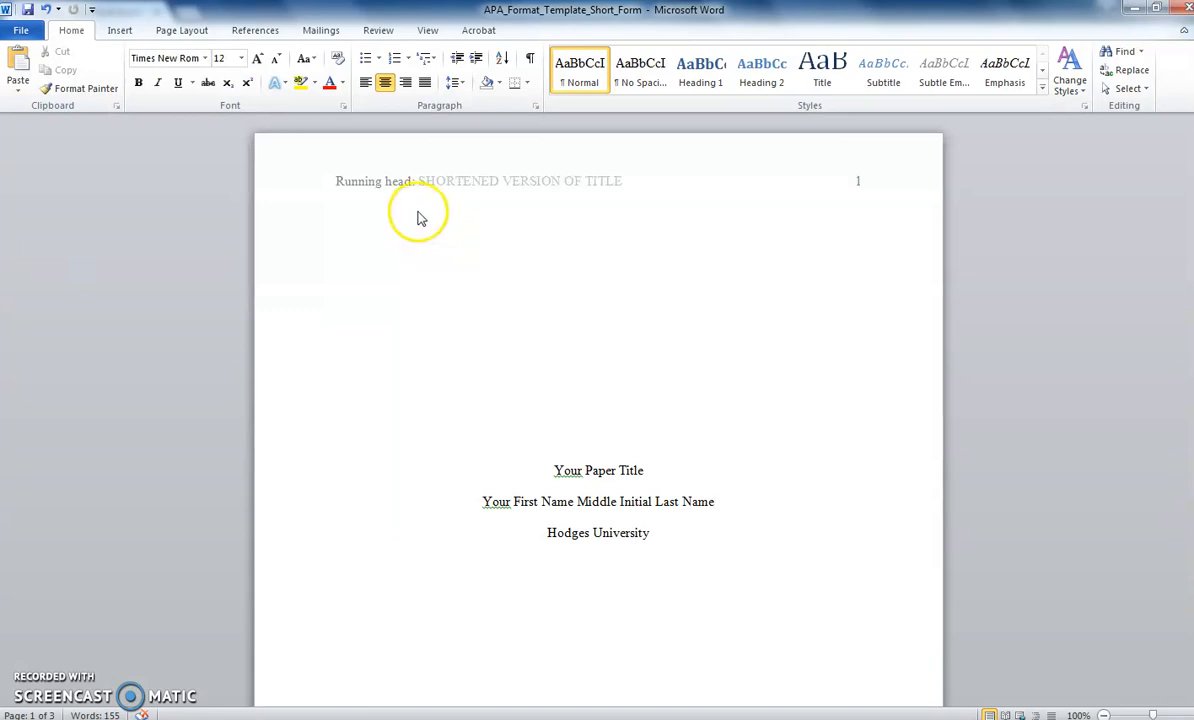
left_click(712, 500)
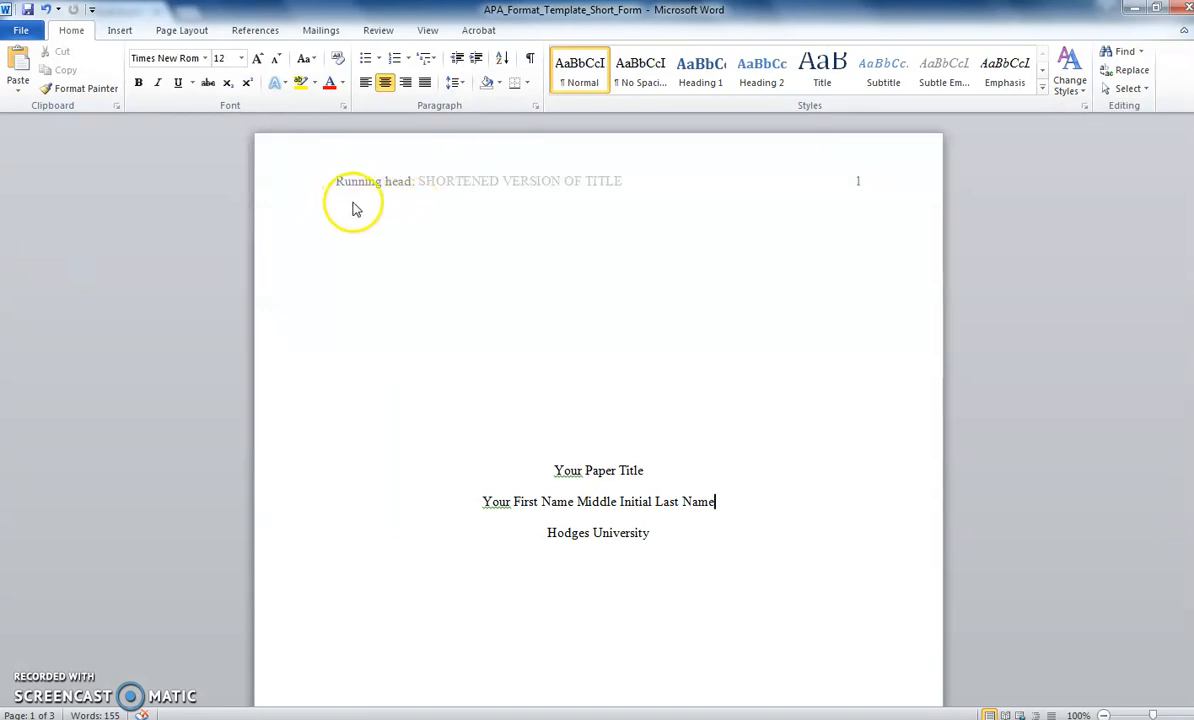
mouse_move(480, 206)
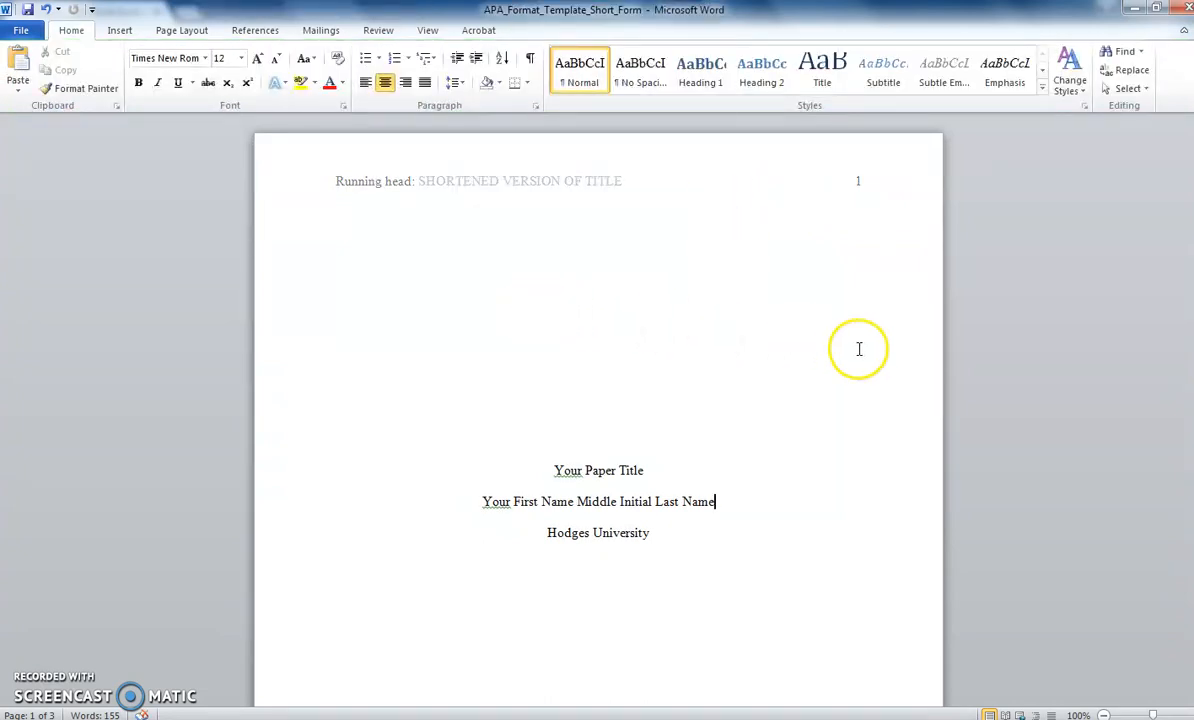
scroll("down", 3)
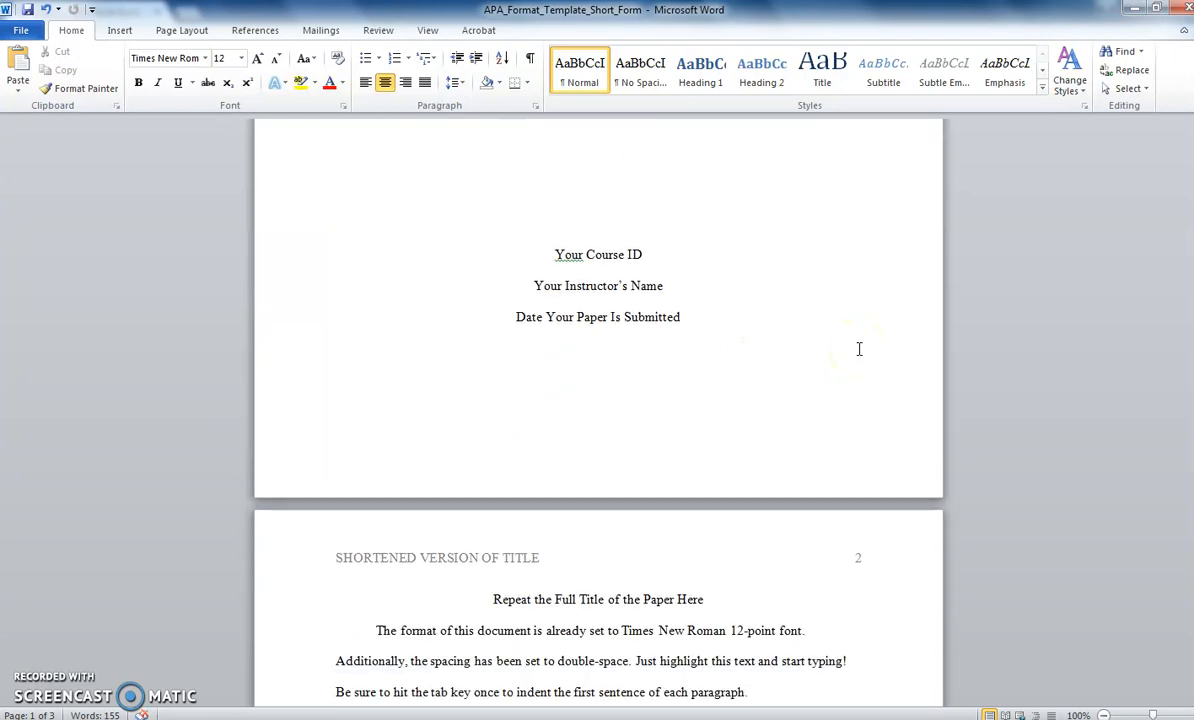
scroll("down", 3)
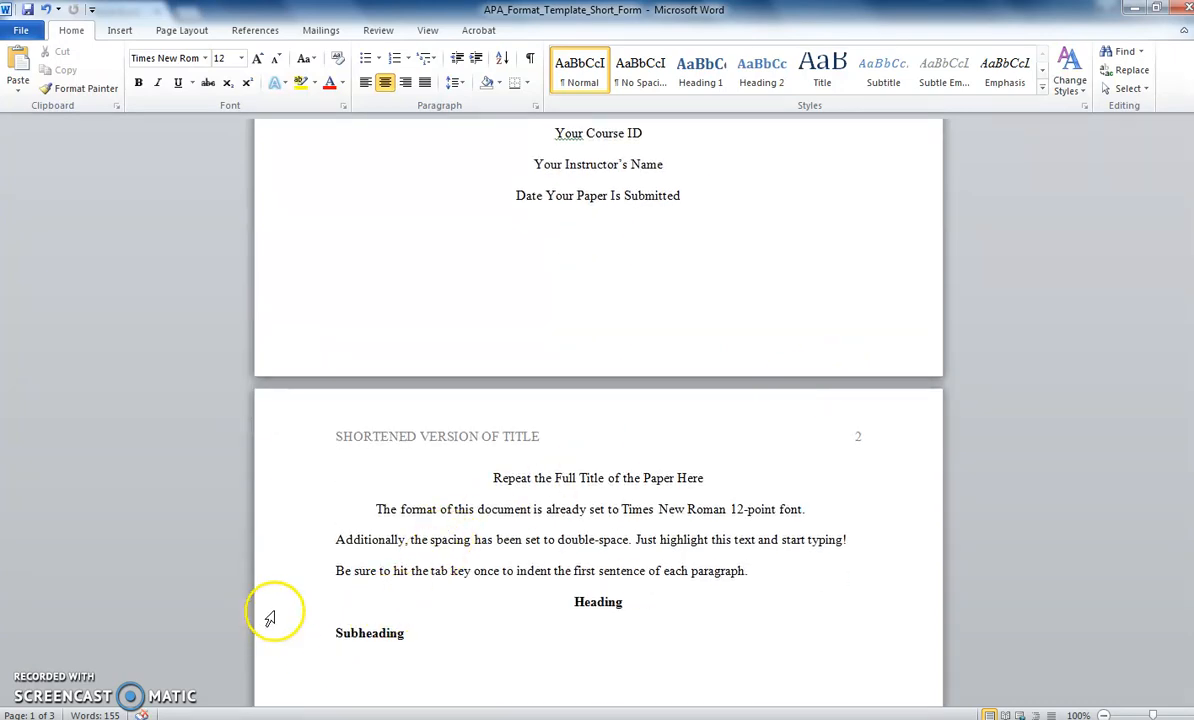
mouse_move(334, 460)
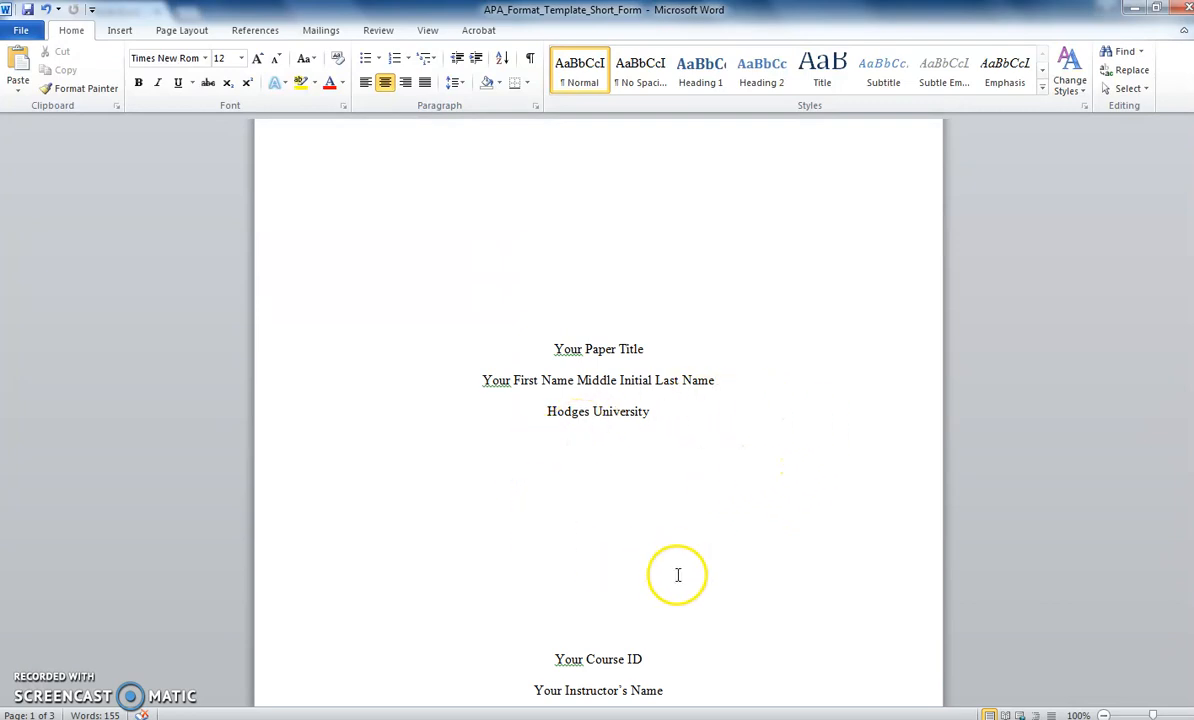
left_click(714, 380)
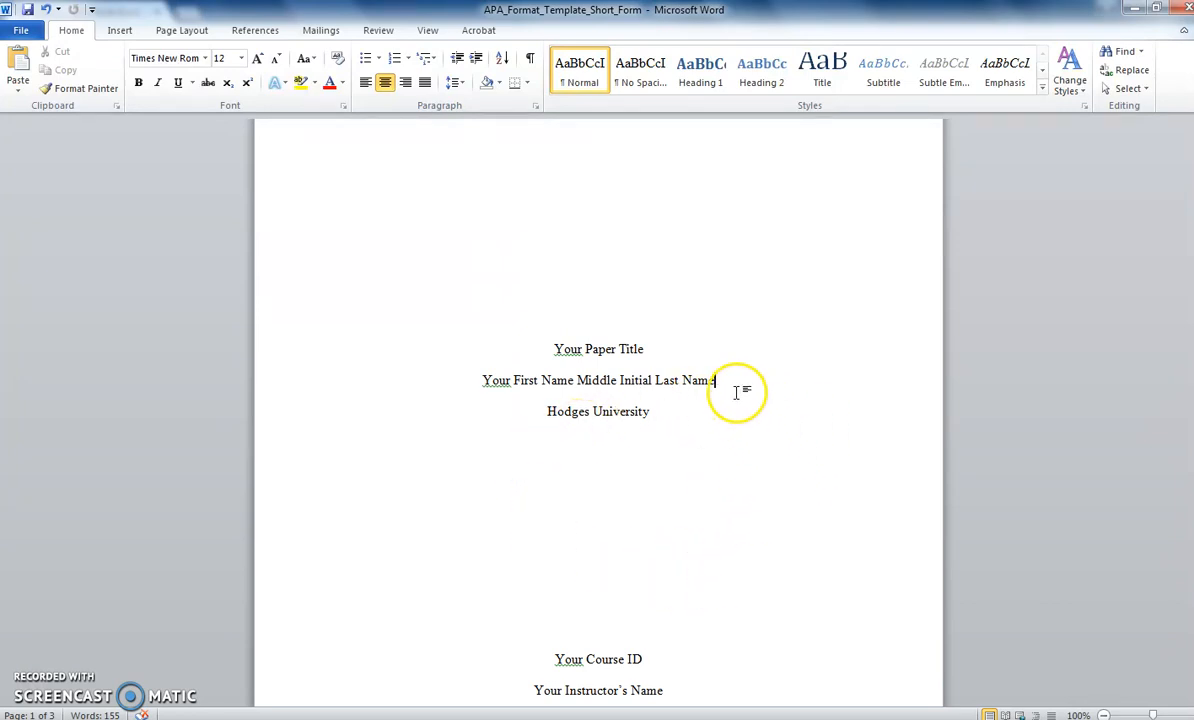
mouse_move(740, 456)
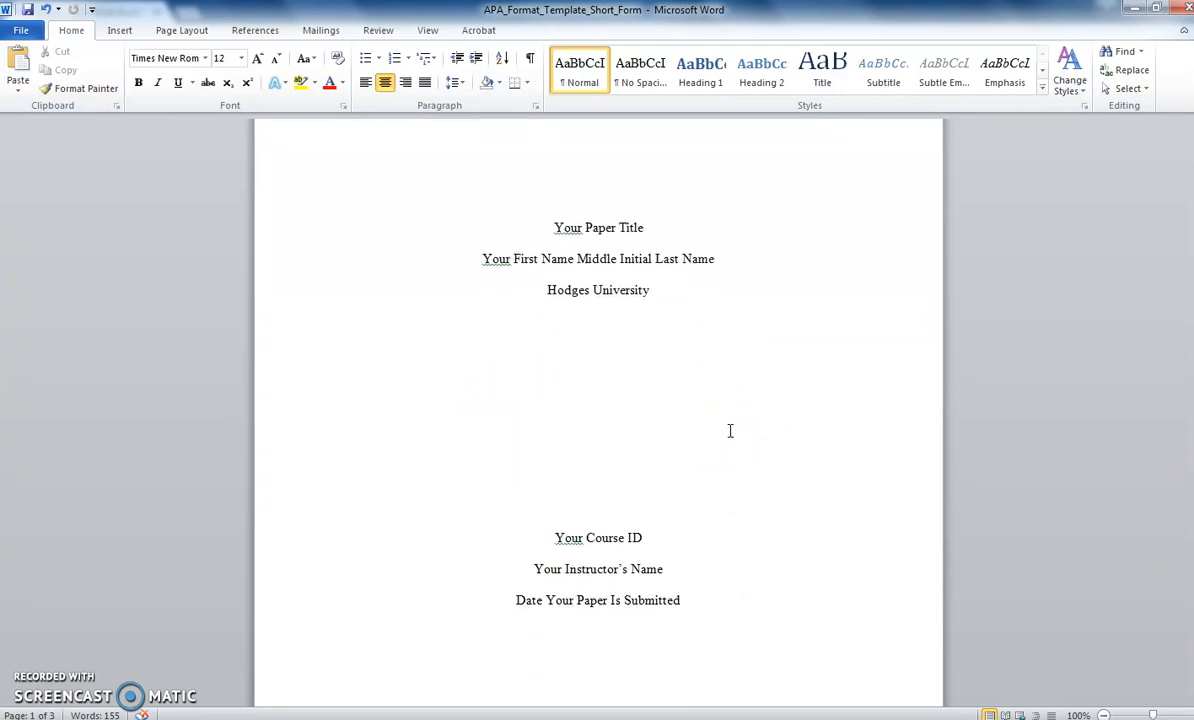
mouse_move(688, 538)
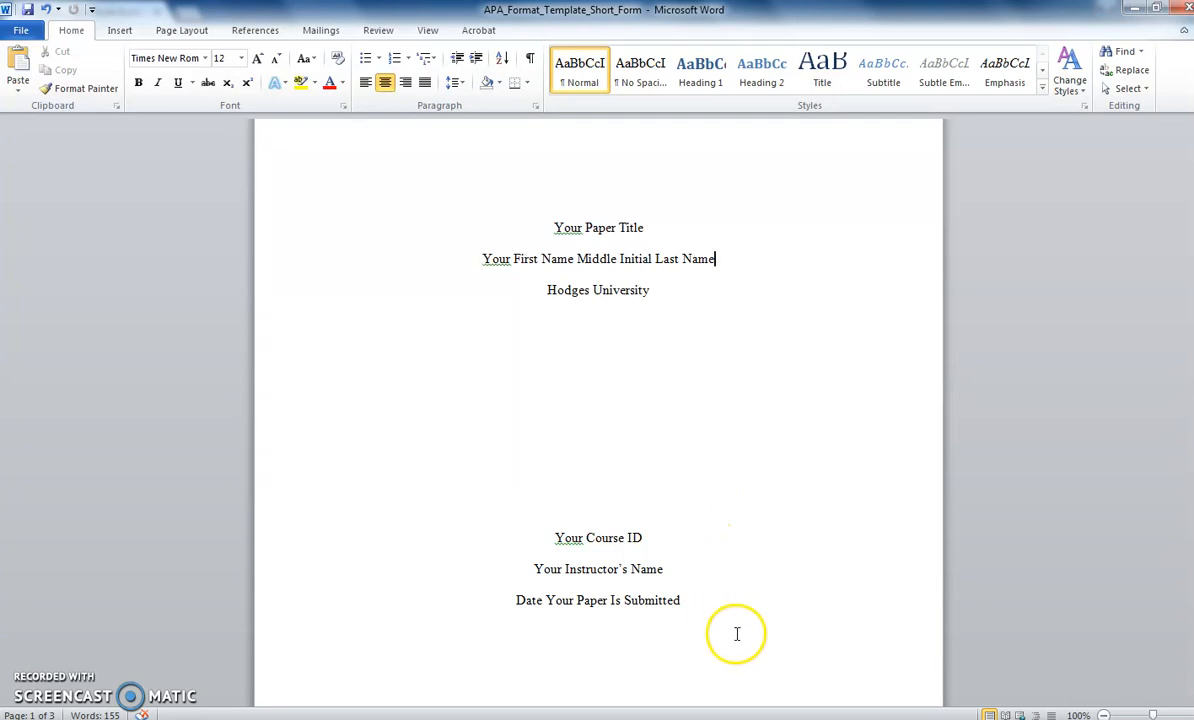
mouse_move(744, 626)
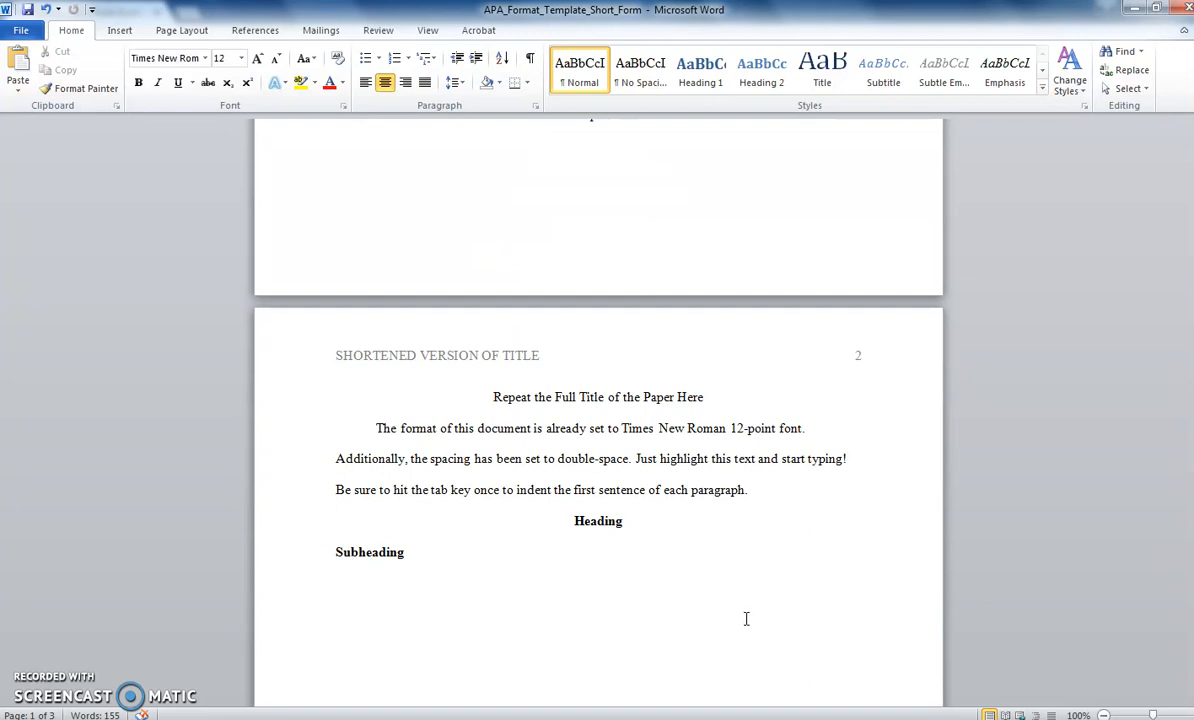
Scroll down to review the body page's Heading and Subheading placeholders
scroll("down", 3)
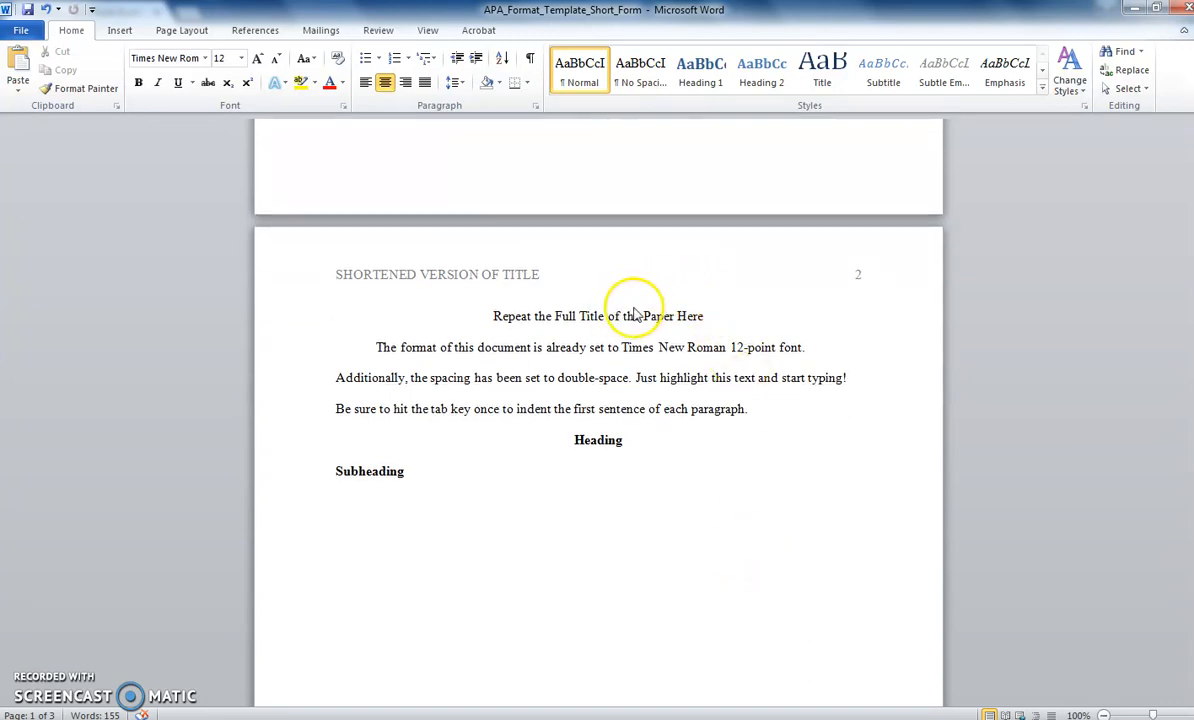
mouse_move(702, 310)
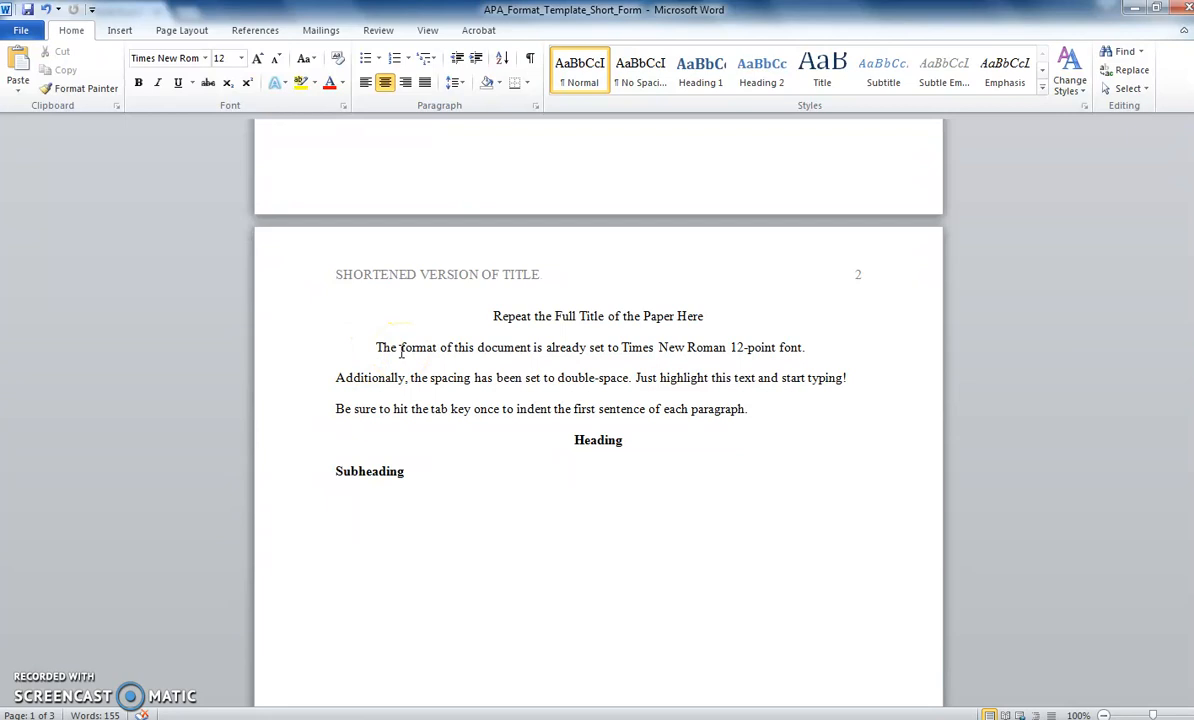
mouse_move(676, 544)
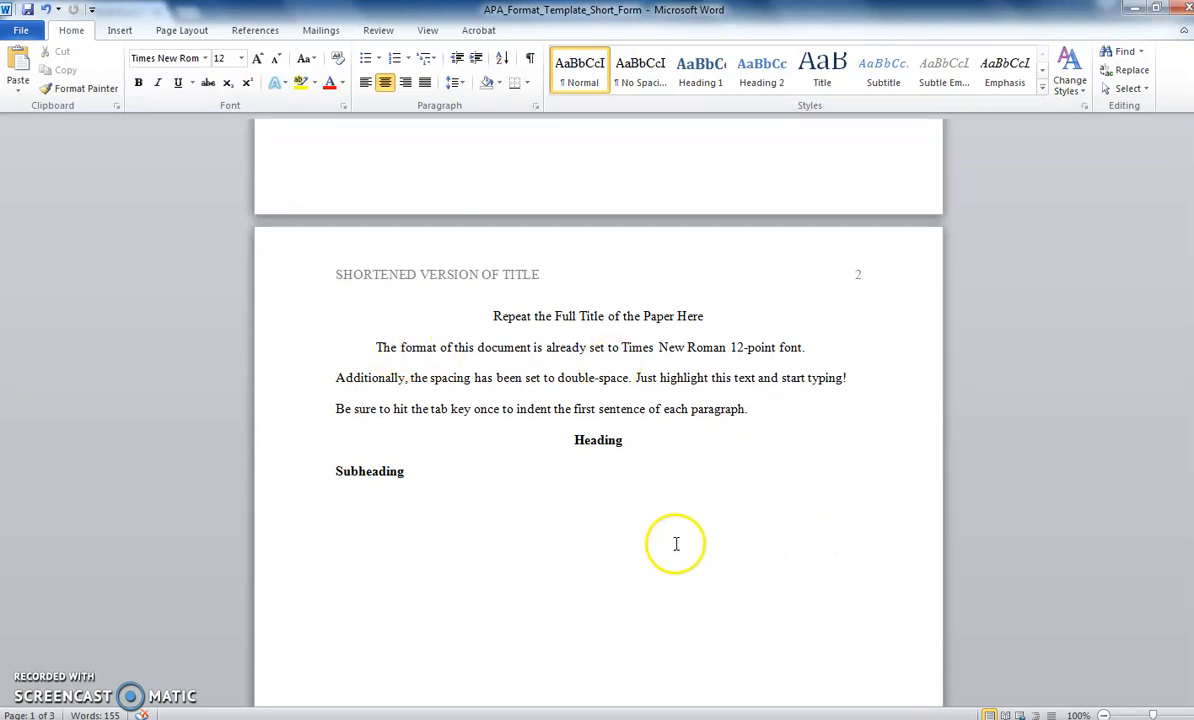
mouse_move(624, 440)
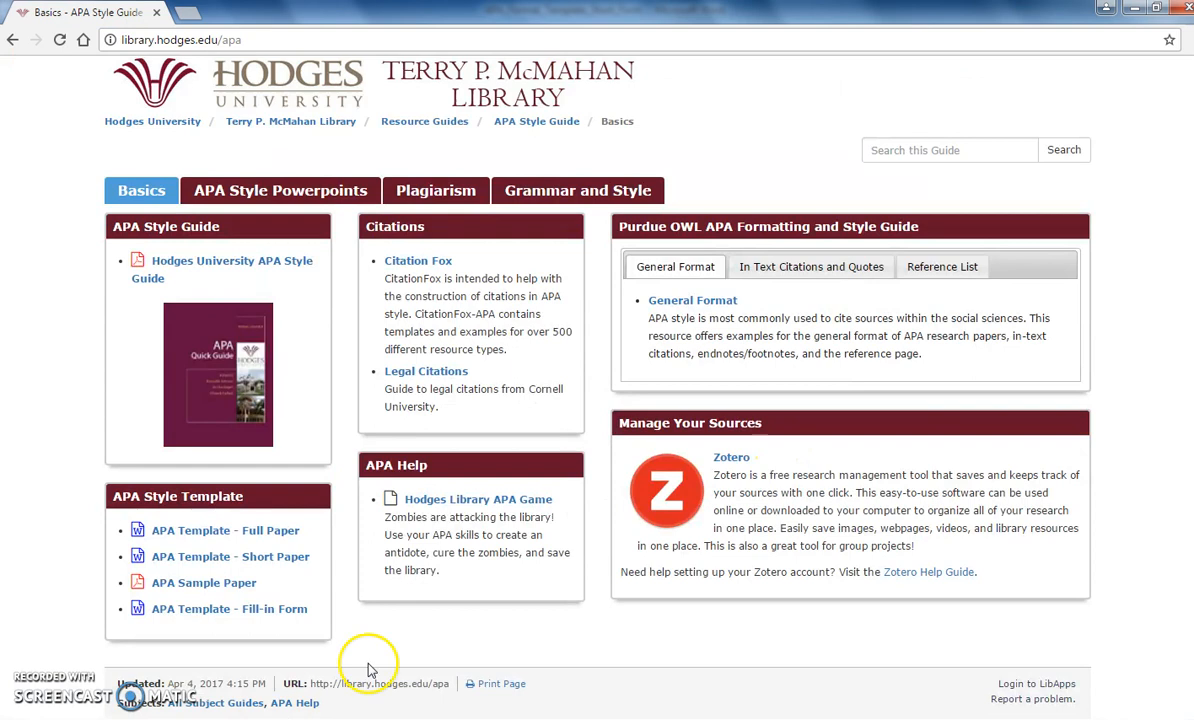
mouse_move(318, 400)
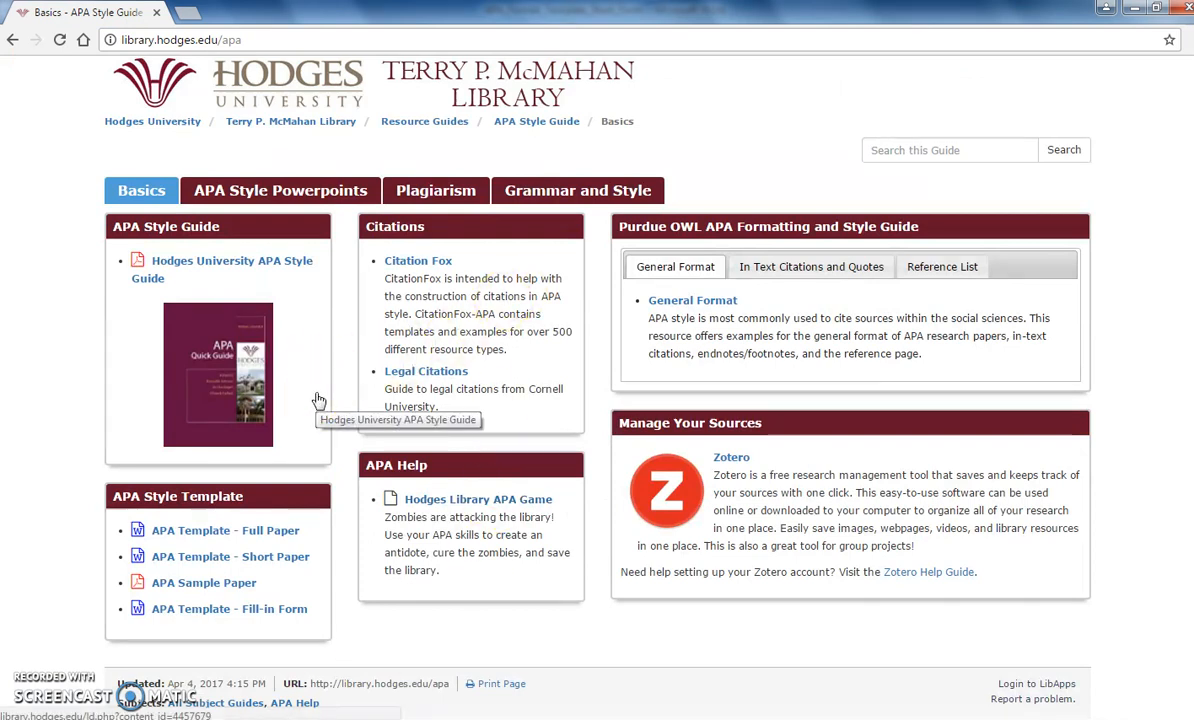